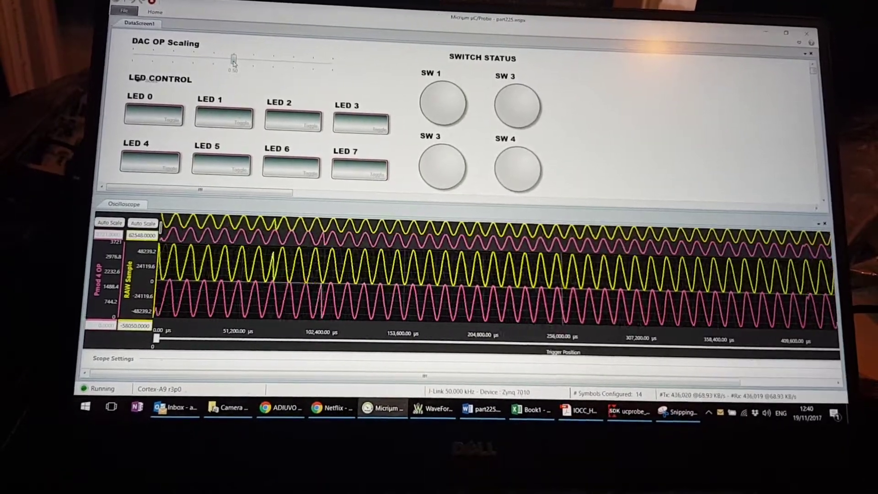
Show the Channel 1 waveform type list in WaveForms Wavegen while the ramp keeps running
left_click_drag(234, 58, 305, 67)
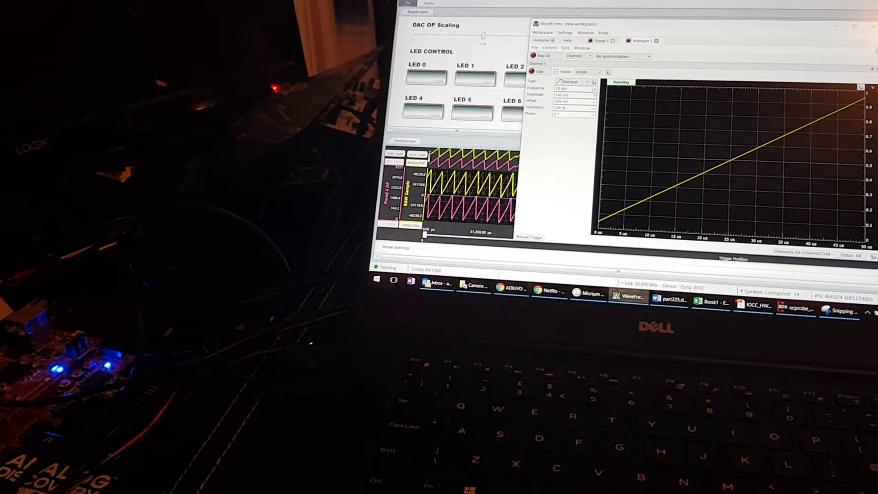
left_click(573, 81)
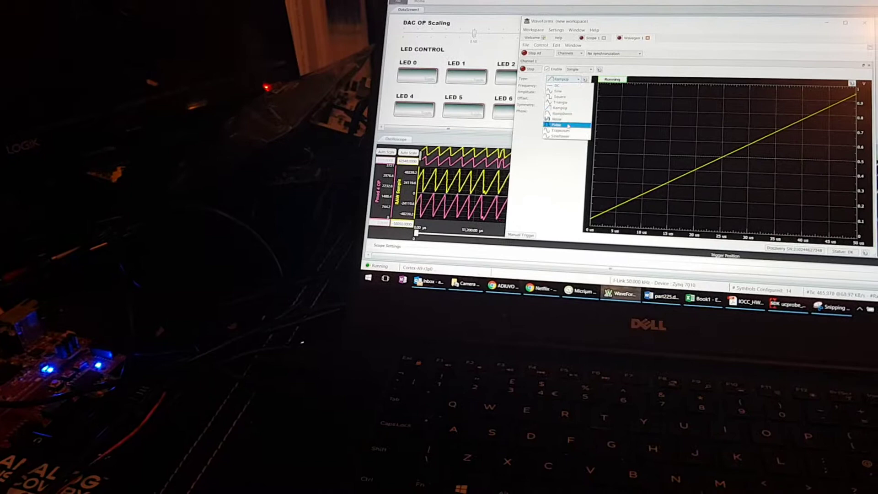